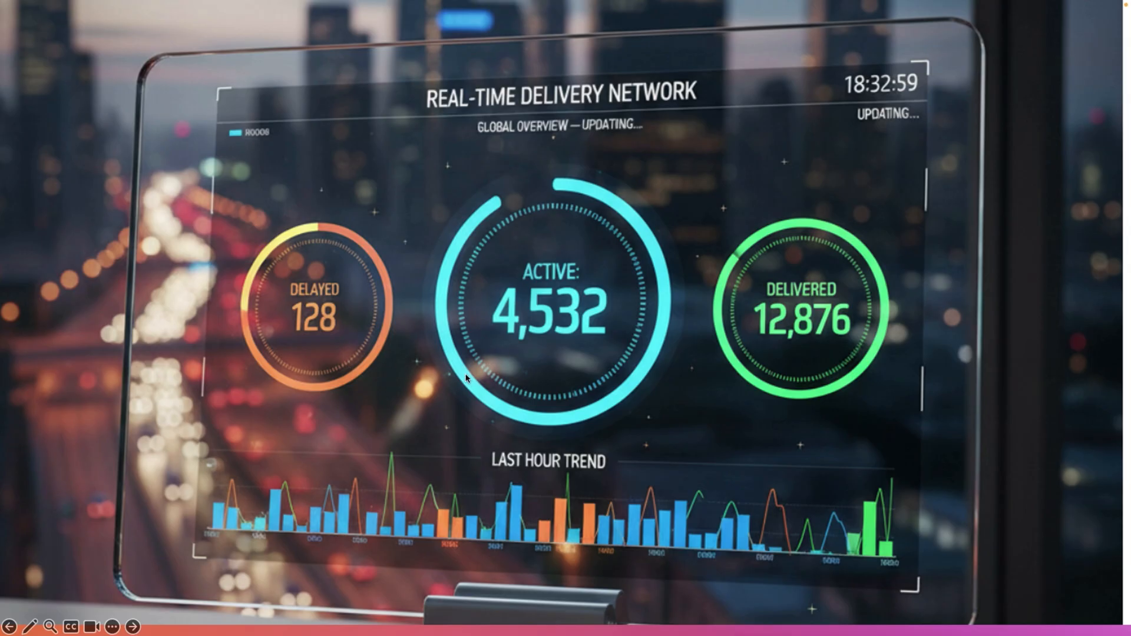
mouse_move(467, 378)
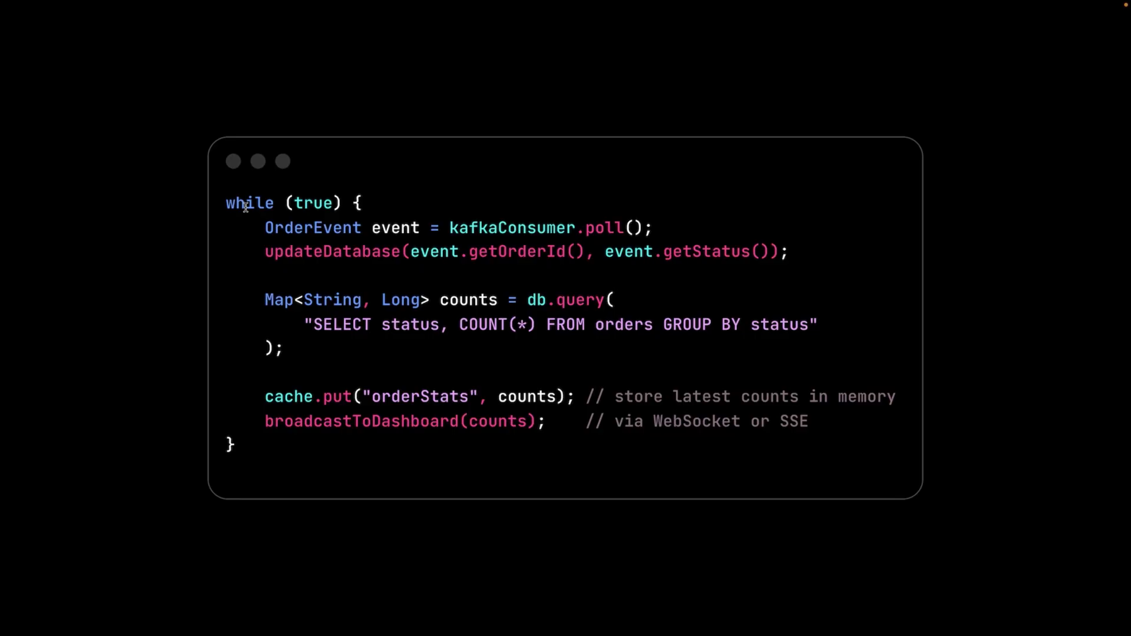
mouse_move(259, 239)
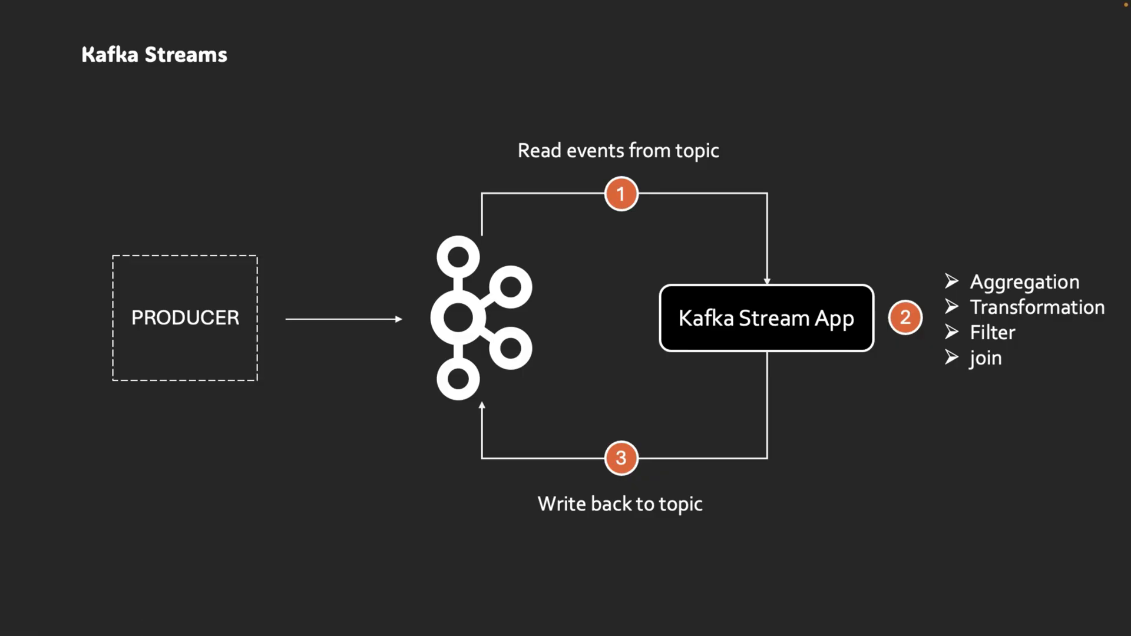
Step: Advance the slideshow to the Kafka Streams diagram of reading, processing and writing back events
click(766, 318)
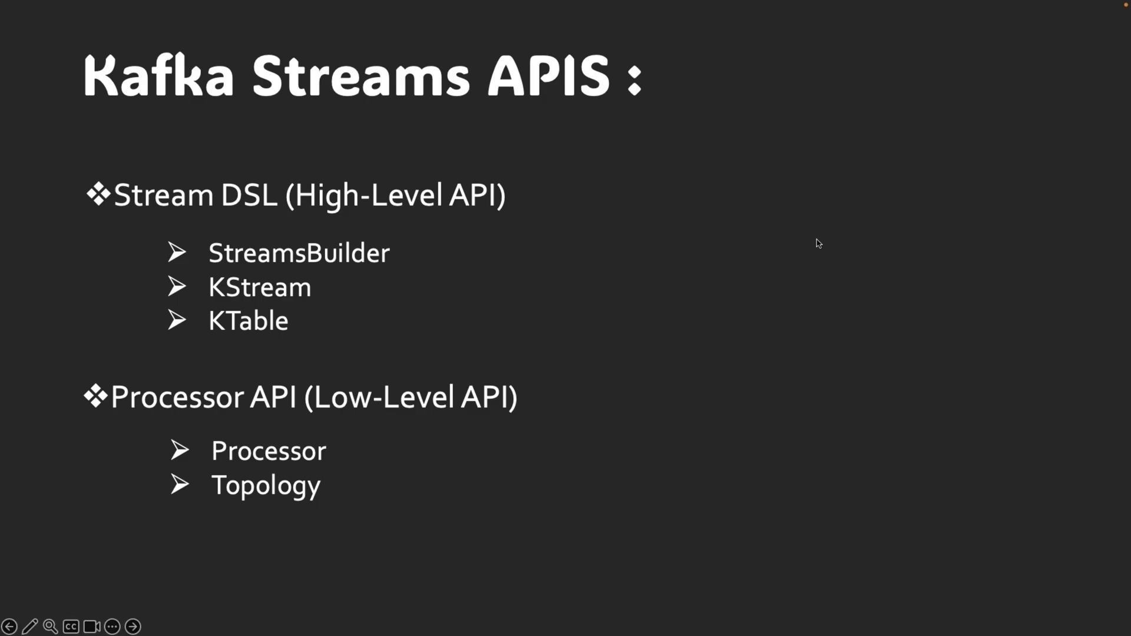
mouse_move(276, 432)
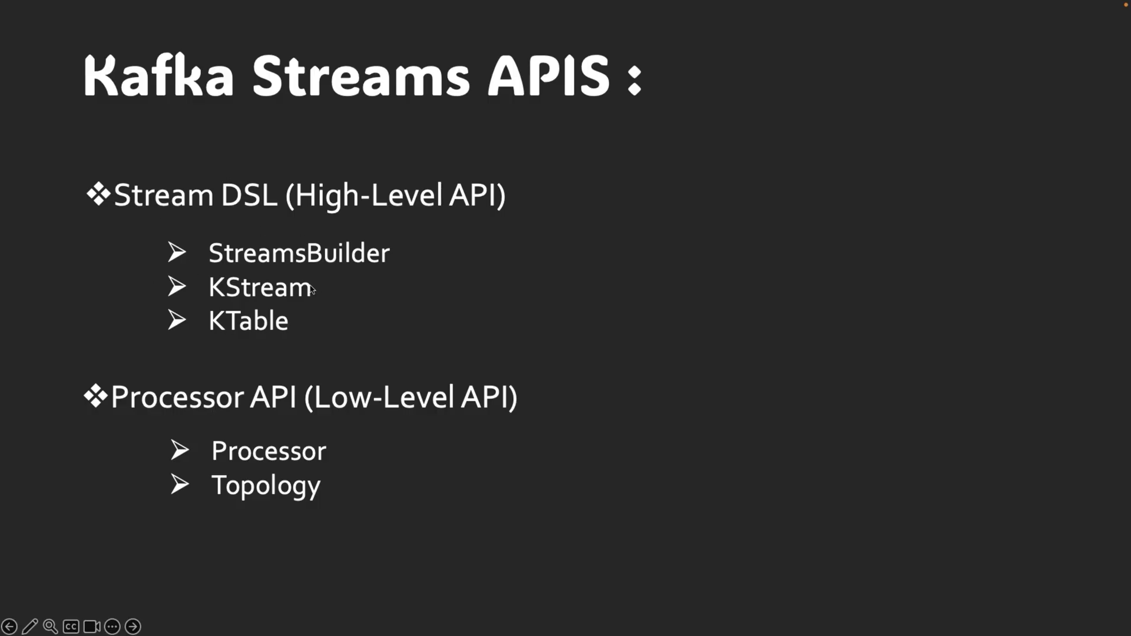
mouse_move(353, 345)
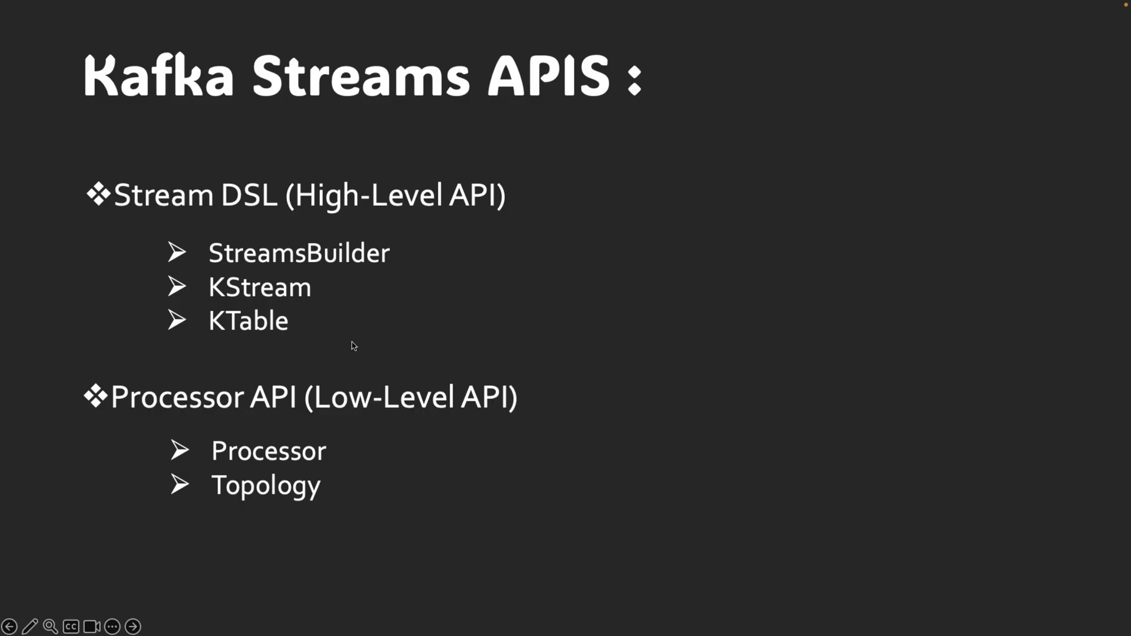
mouse_move(323, 365)
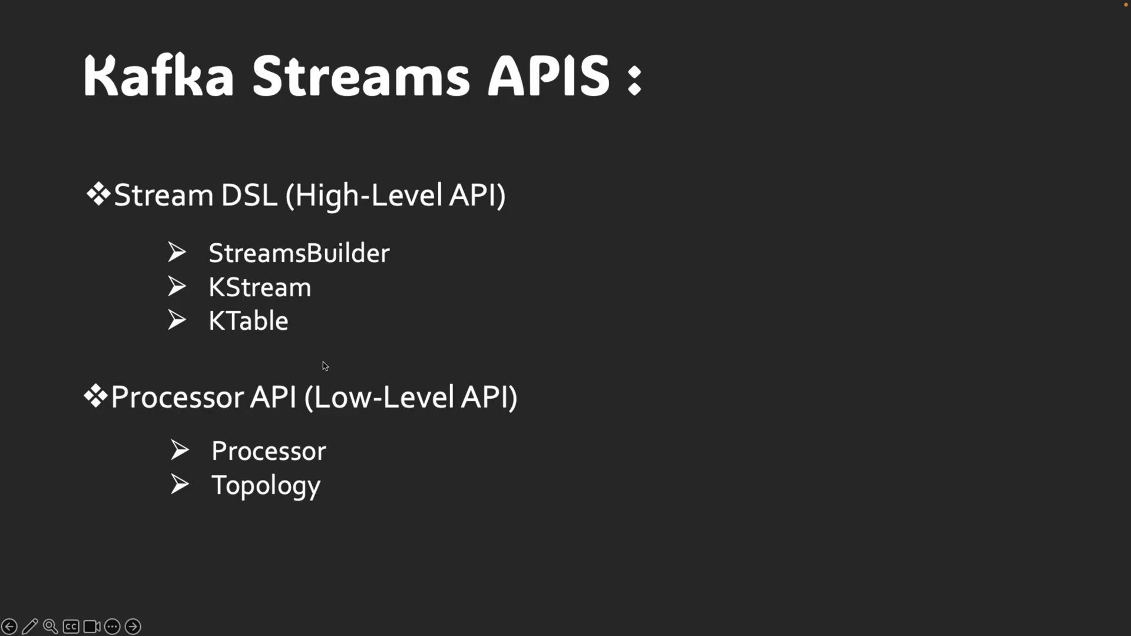
mouse_move(370, 293)
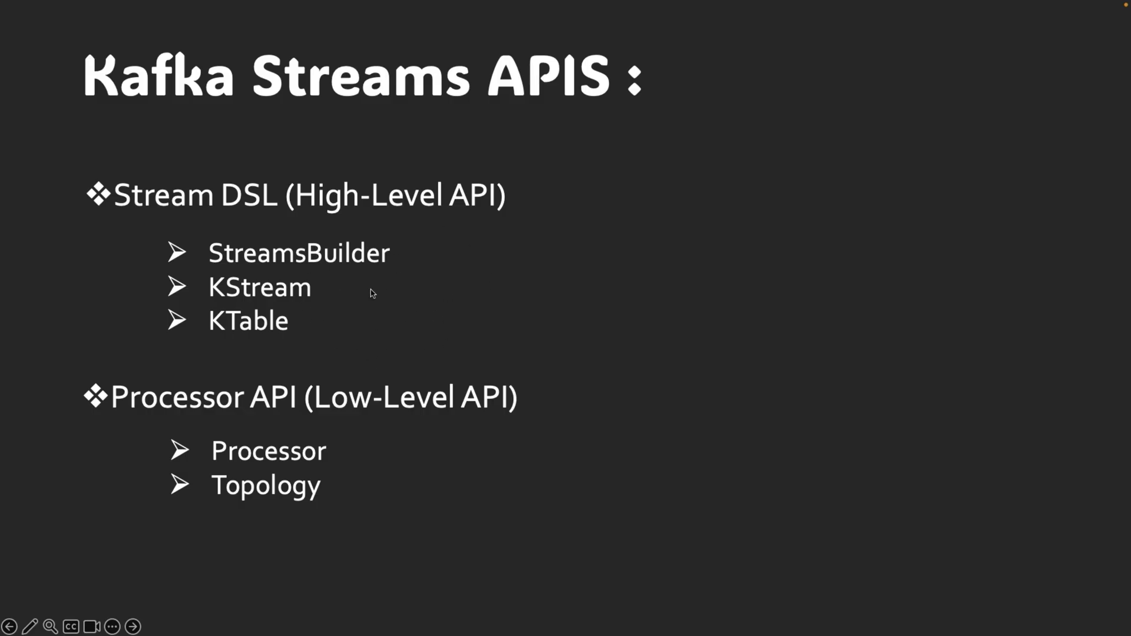
mouse_move(363, 312)
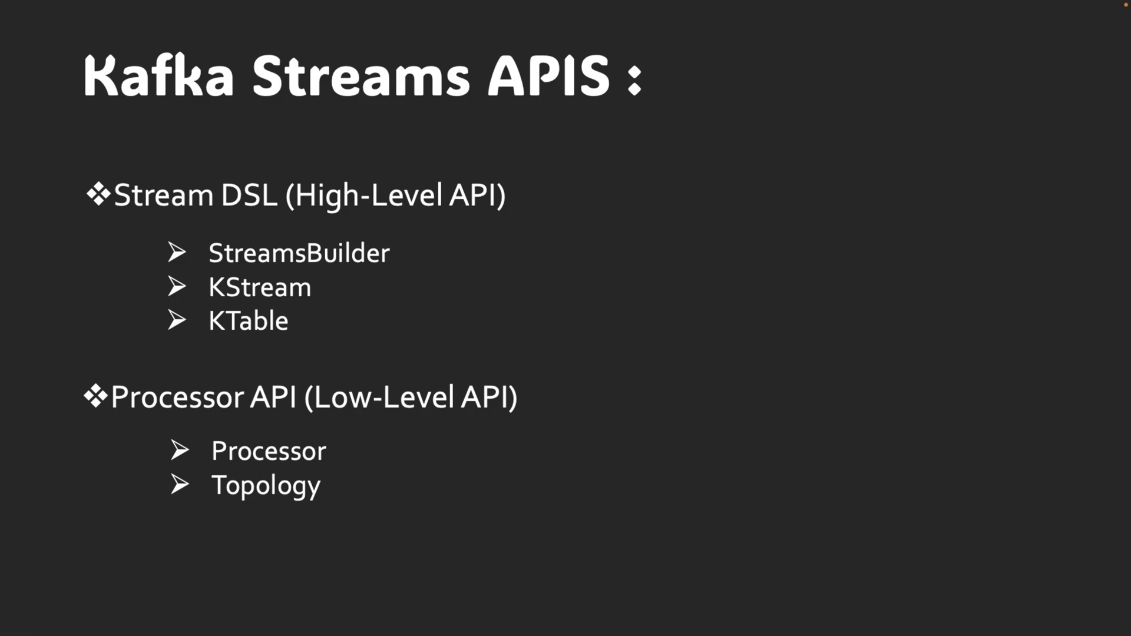
mouse_move(340, 417)
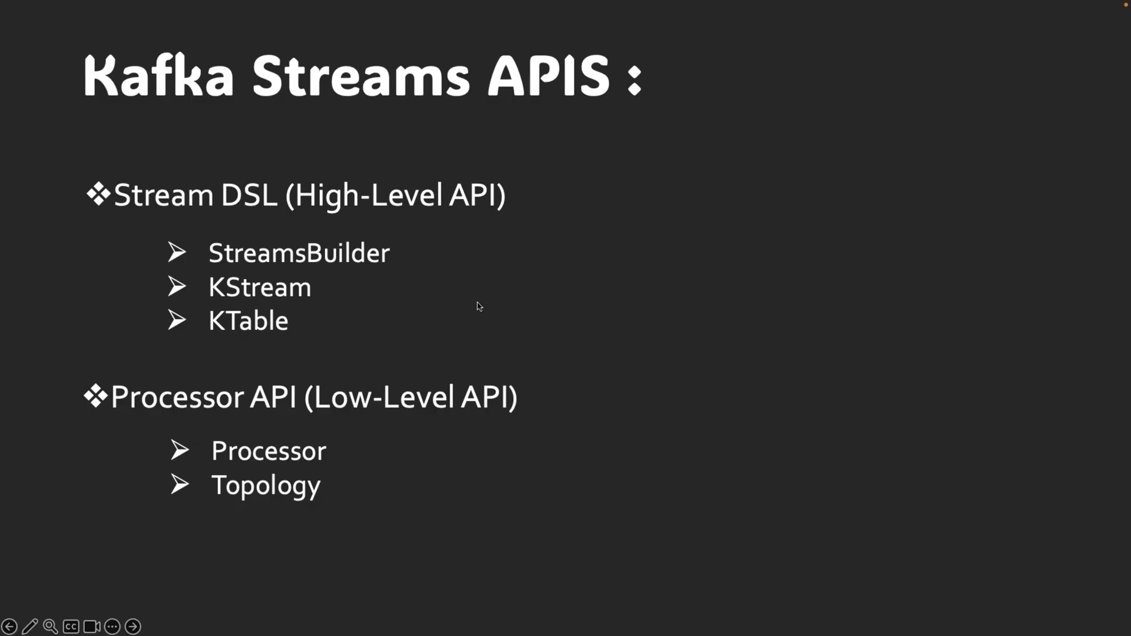
mouse_move(384, 326)
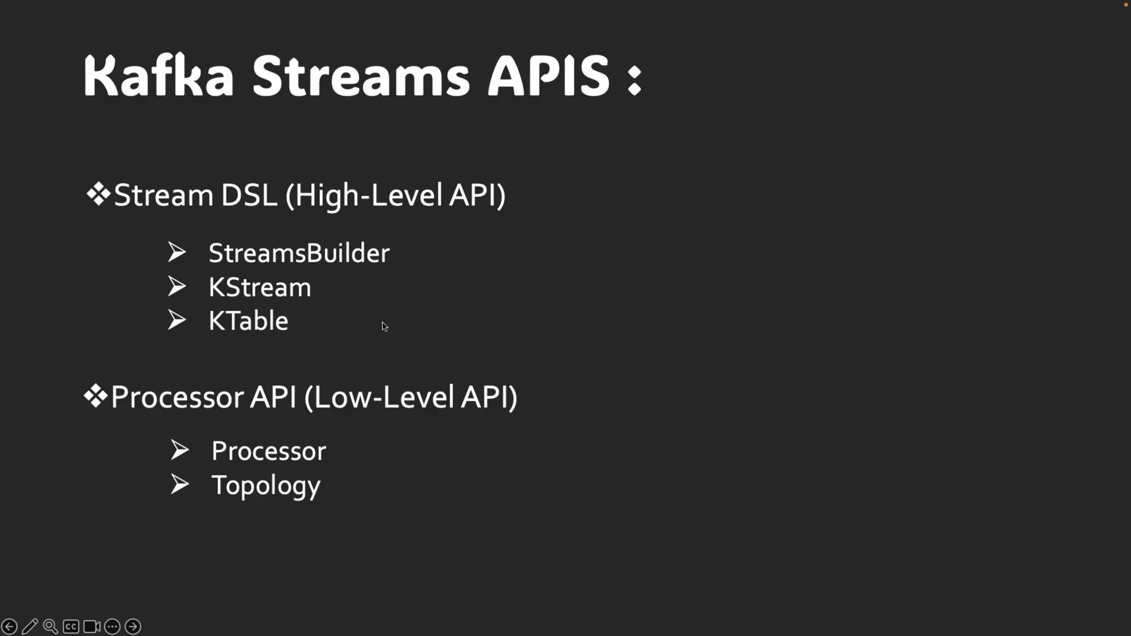
mouse_move(339, 266)
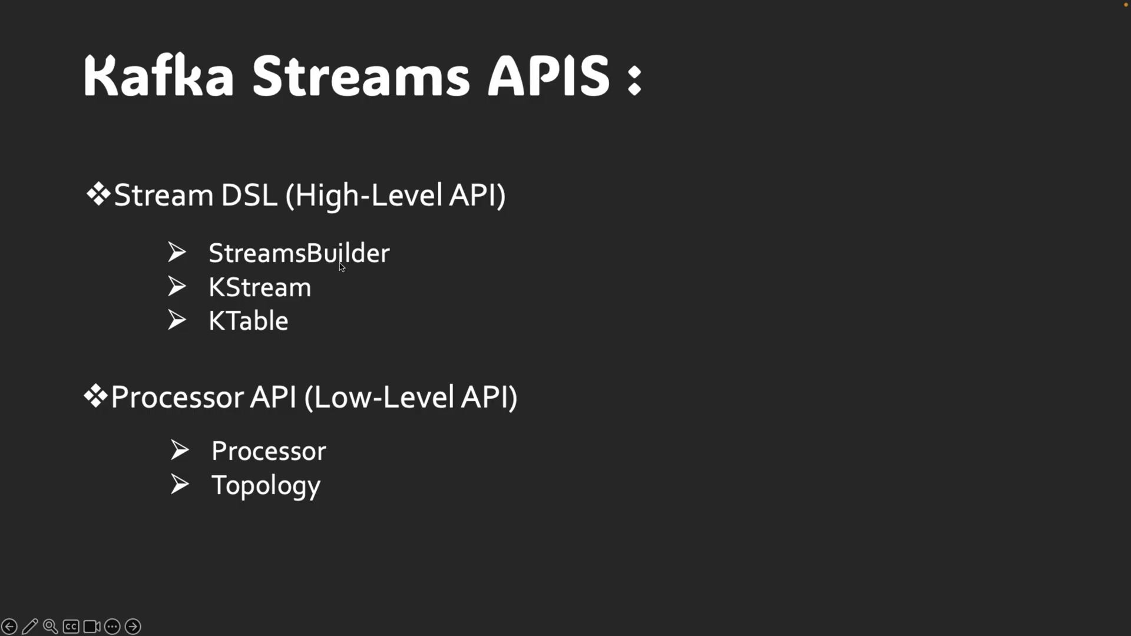
mouse_move(388, 280)
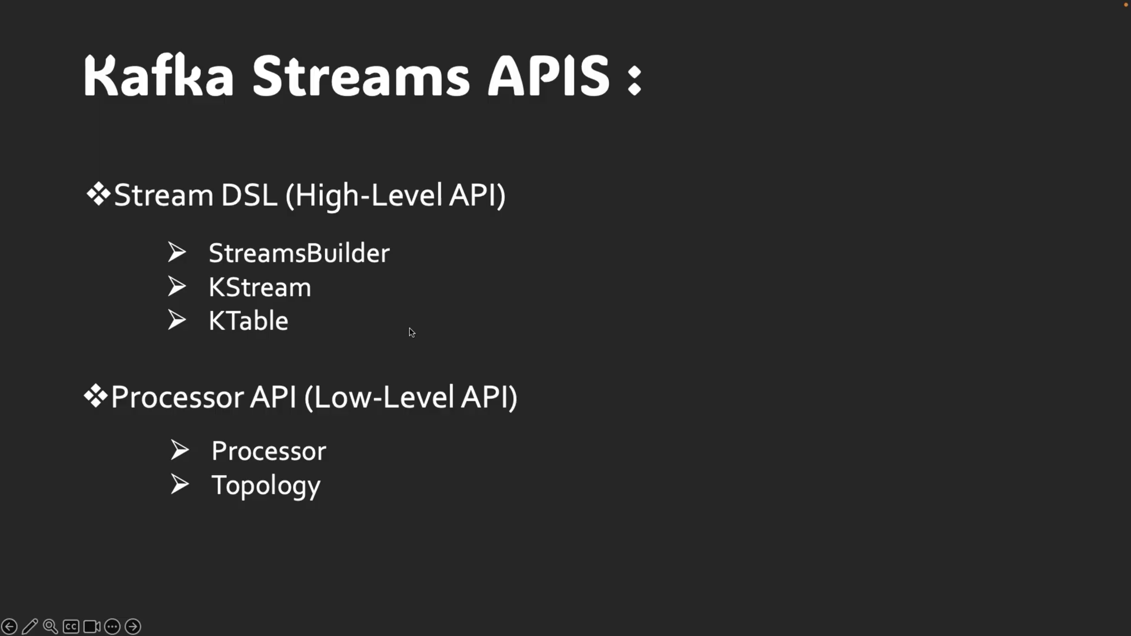
mouse_move(395, 230)
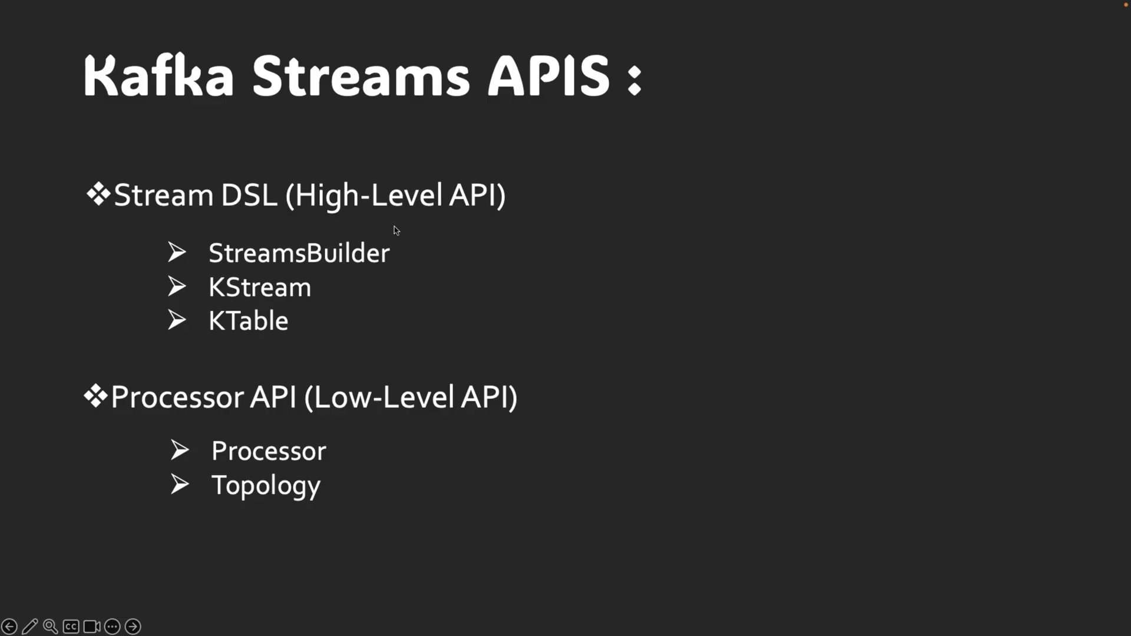
mouse_move(499, 351)
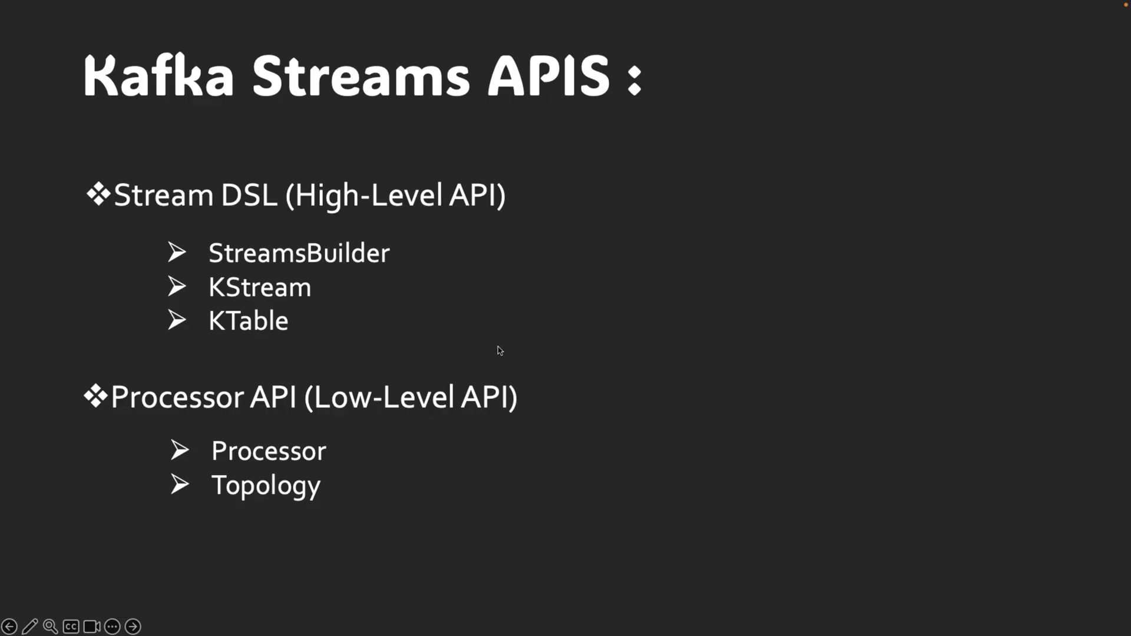